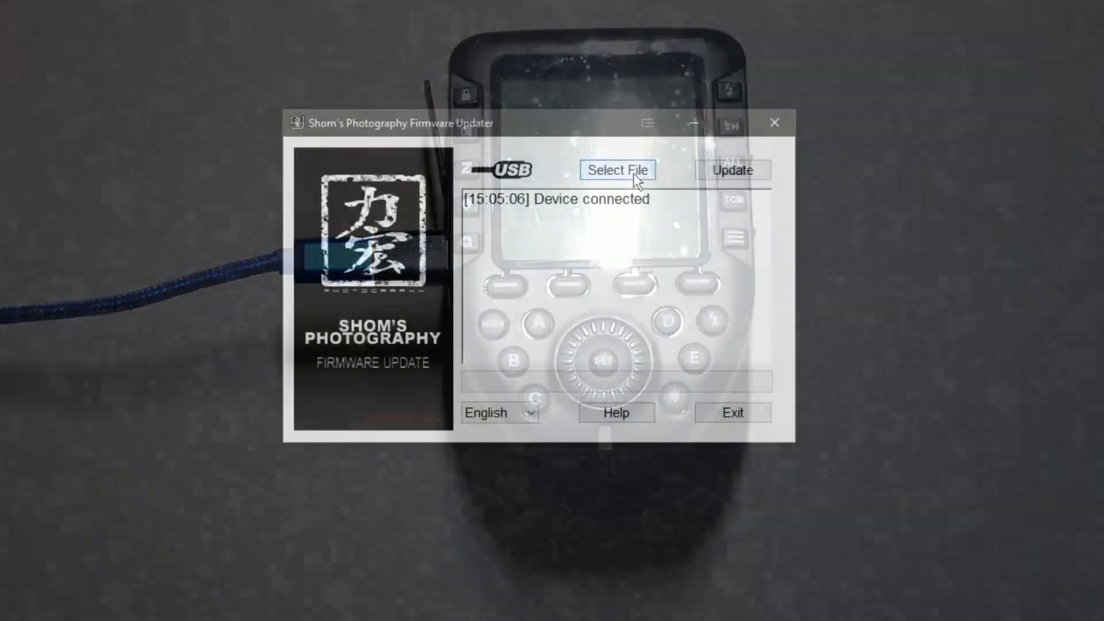
Step: Load the XProV2_Canon_V1.5.bin firmware file so the log reports it opened
{"action": "left_click", "coordinate": [616, 171]}
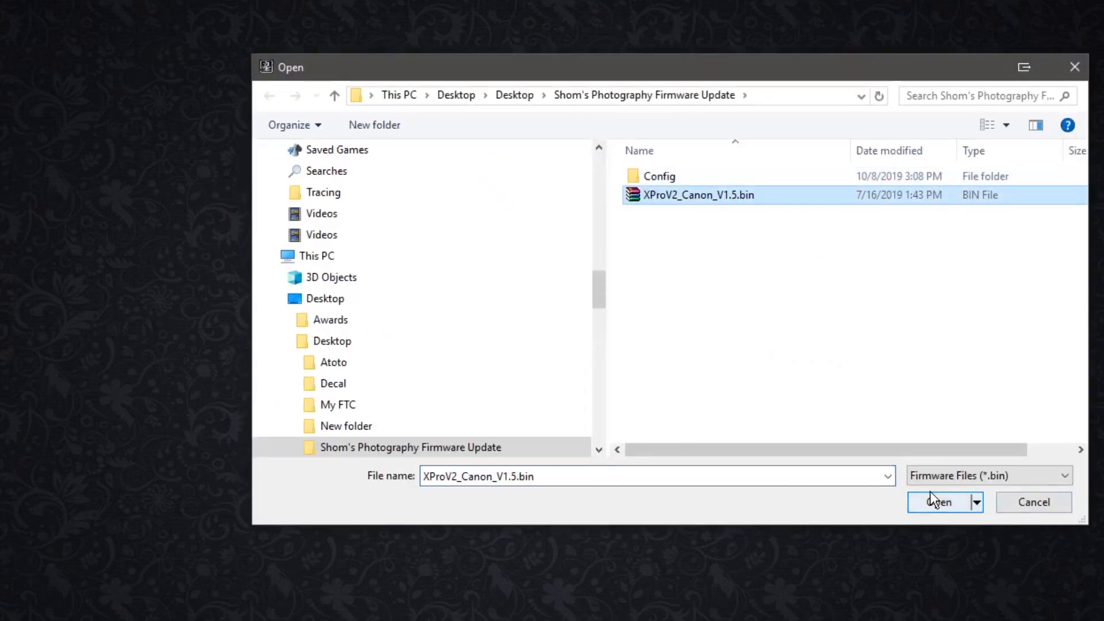
{"action": "left_click", "coordinate": [939, 501]}
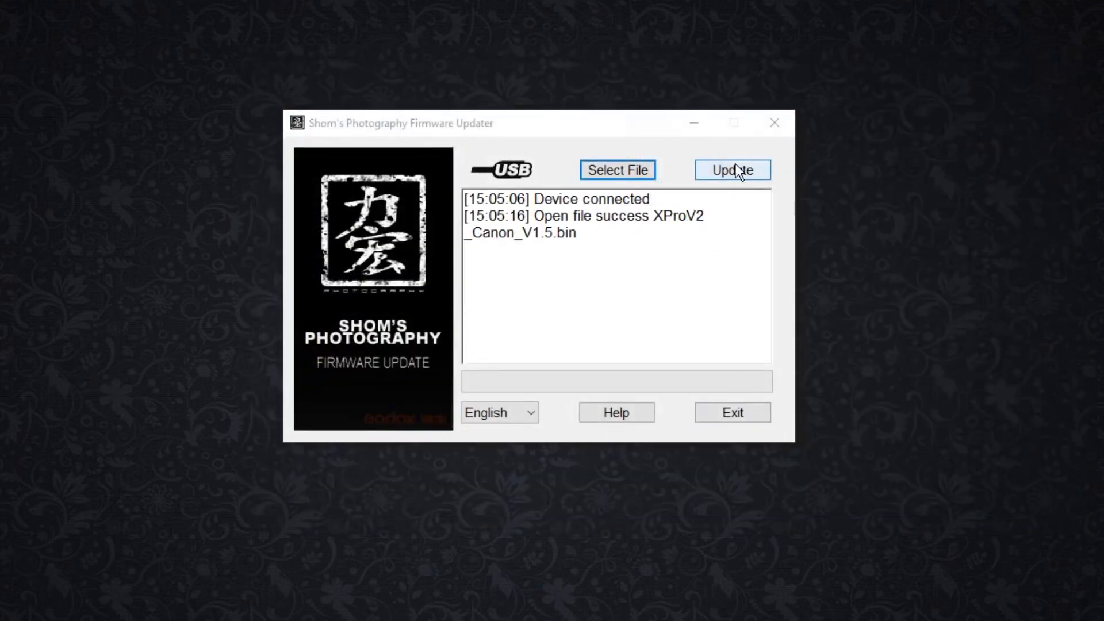
Step: Flash the firmware with Update until the log shows 'Update device success!'
{"action": "left_click", "coordinate": [731, 171]}
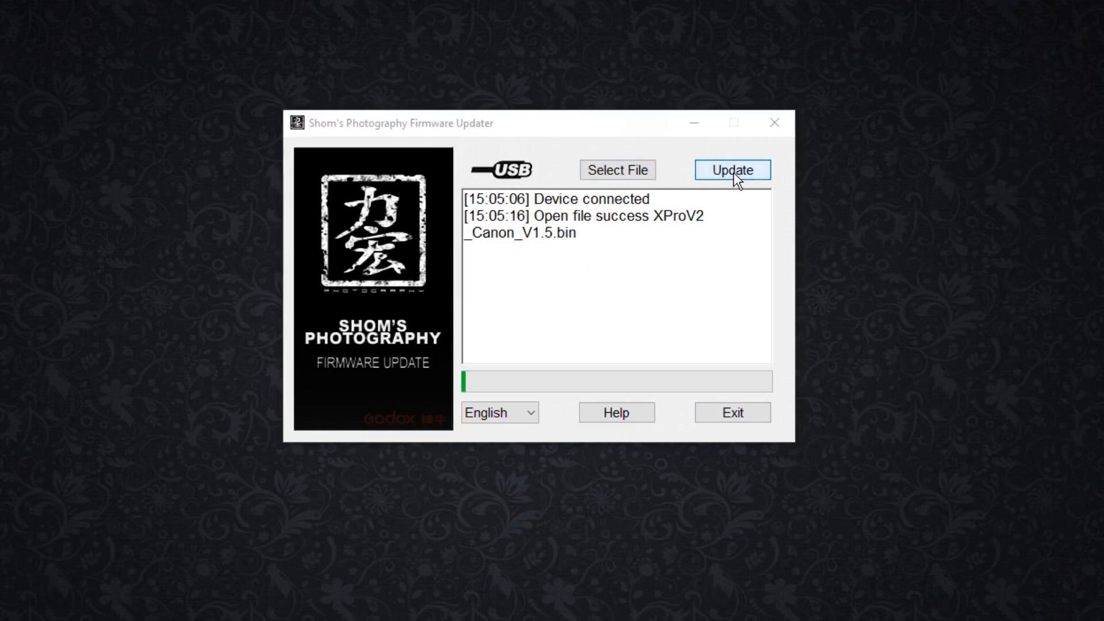
{"action": "left_click", "coordinate": [732, 171]}
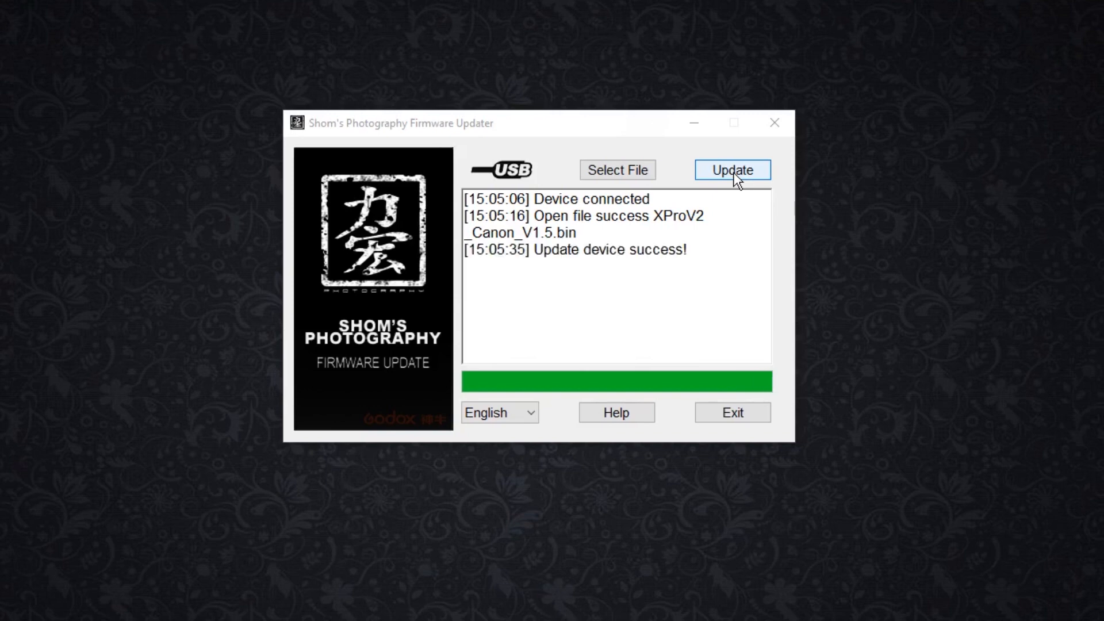
{"action": "mouse_move", "coordinate": [570, 18]}
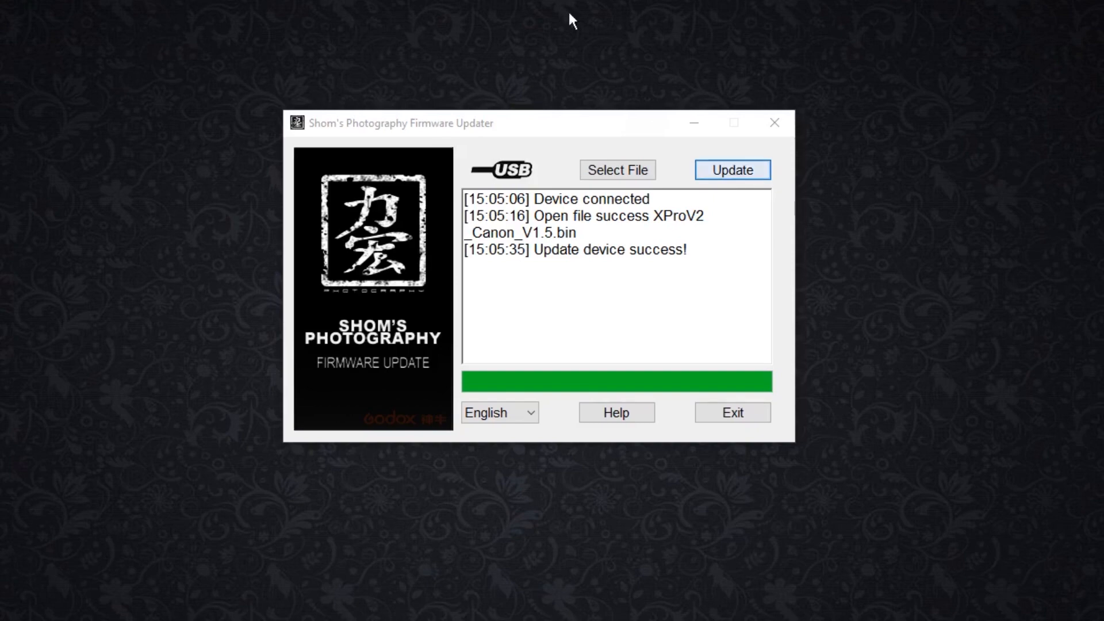